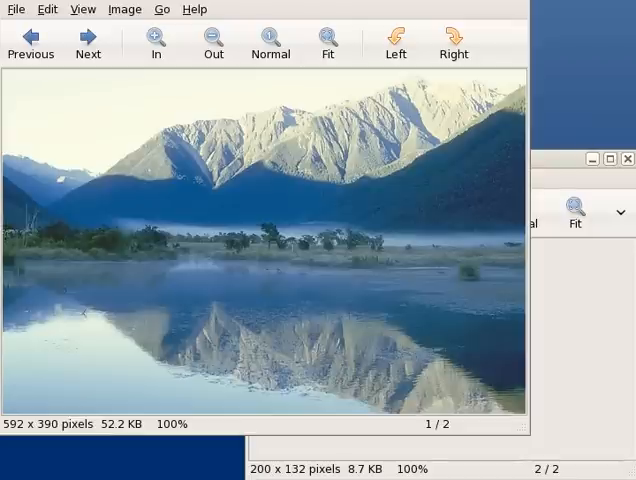
mouse_move(420, 156)
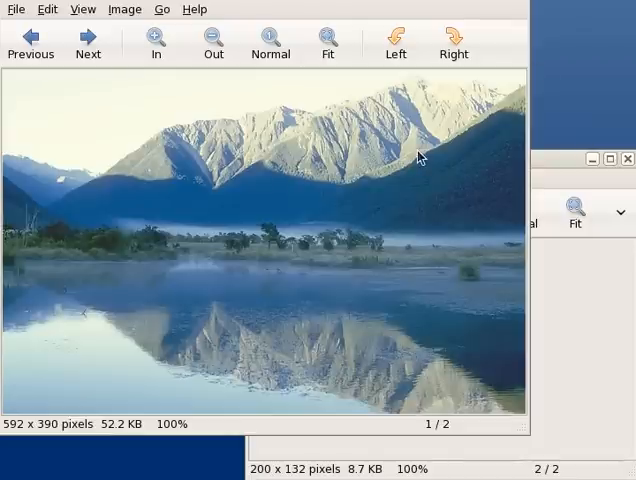
mouse_move(144, 192)
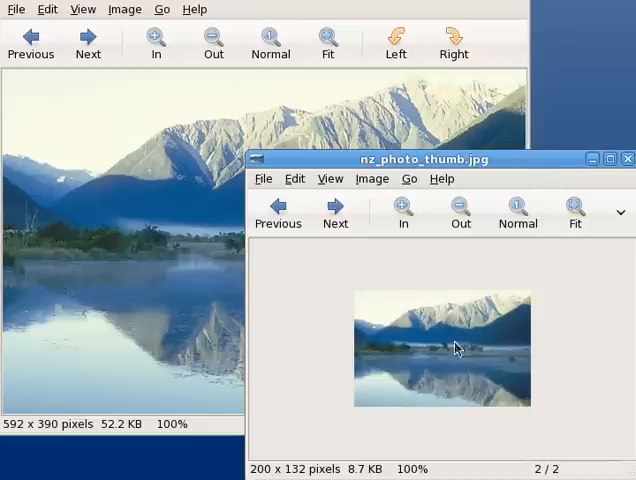
mouse_move(396, 376)
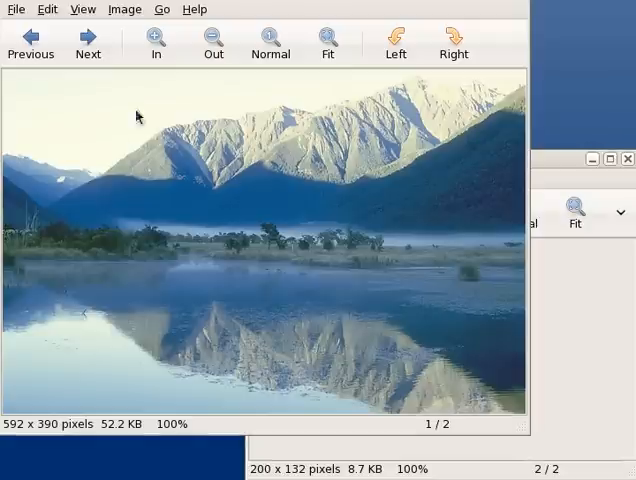
mouse_move(264, 288)
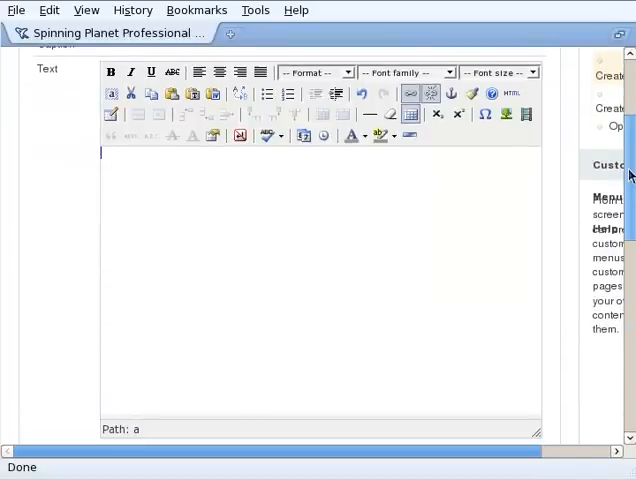
- Pick nz_photo_thumb.jpg from the custom images folder as the image source
click(504, 116)
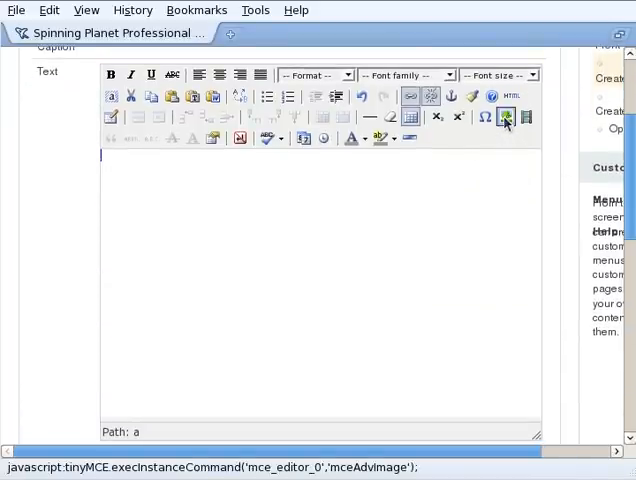
click(504, 116)
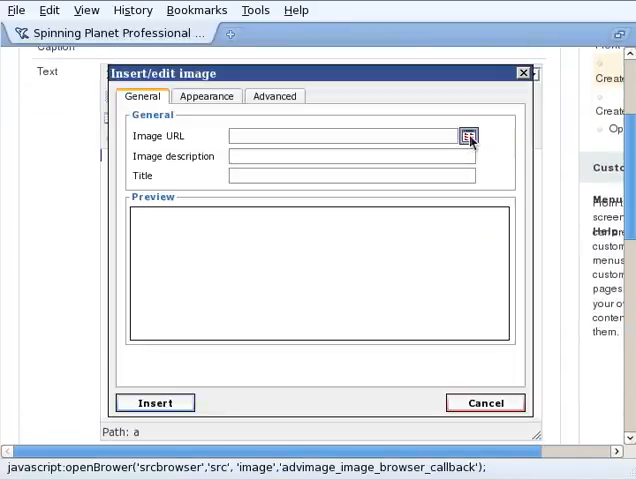
click(468, 136)
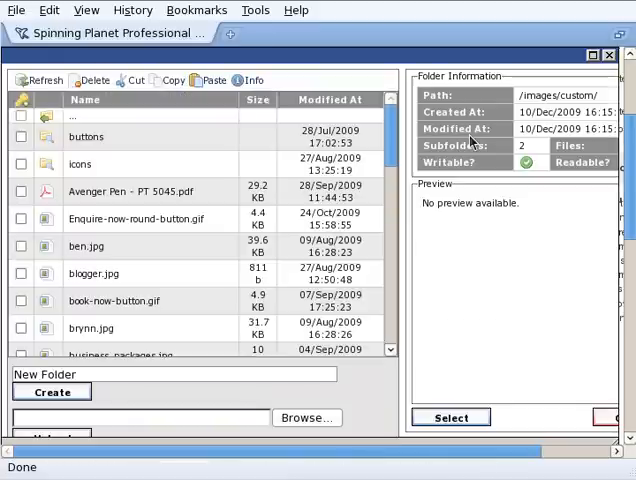
mouse_move(496, 428)
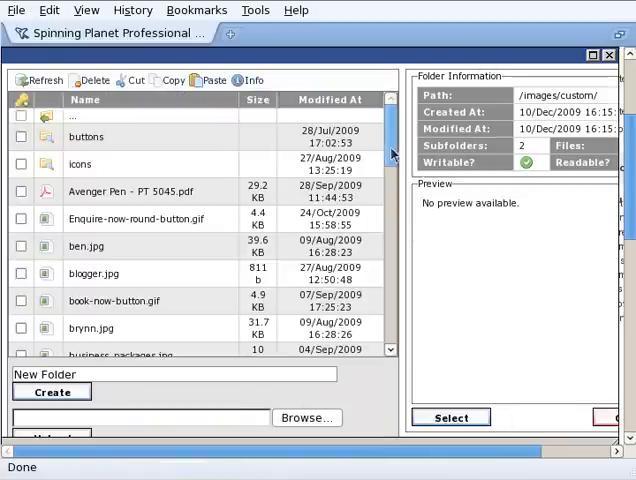
scroll(down, 3)
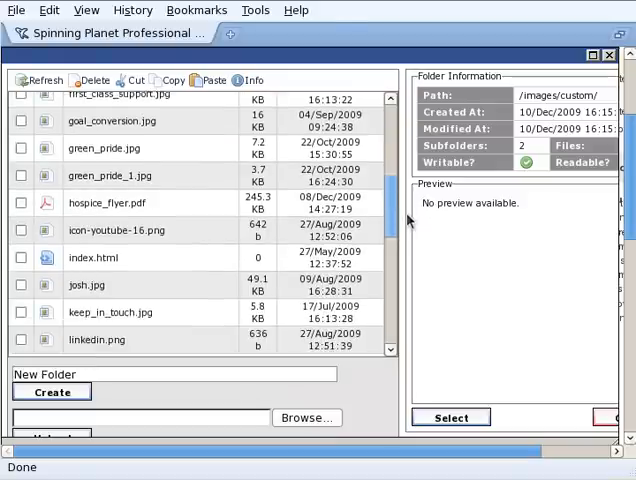
scroll(down, 3)
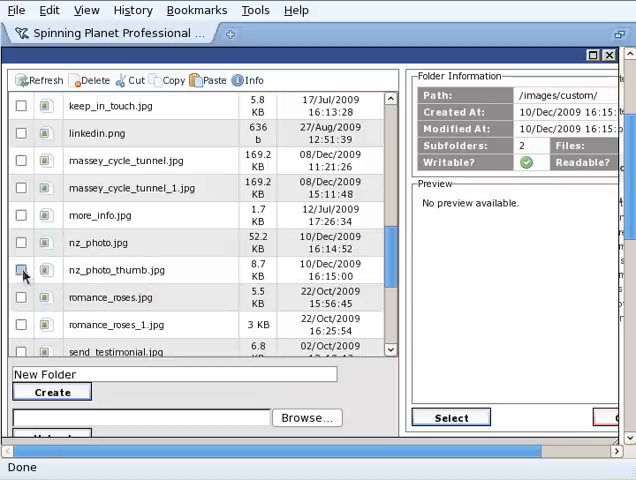
click(20, 270)
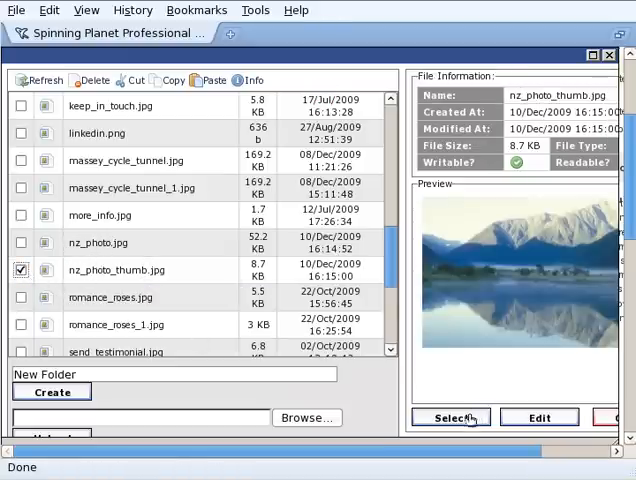
click(450, 416)
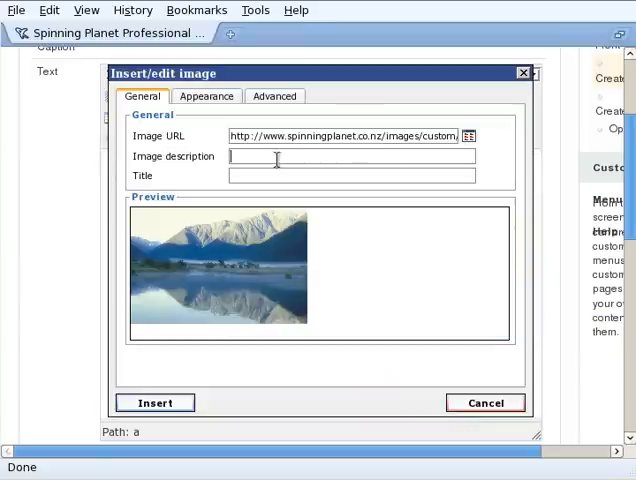
- Insert the lake thumbnail with description and title 'NZ Lake' into the page content
text(NZ)
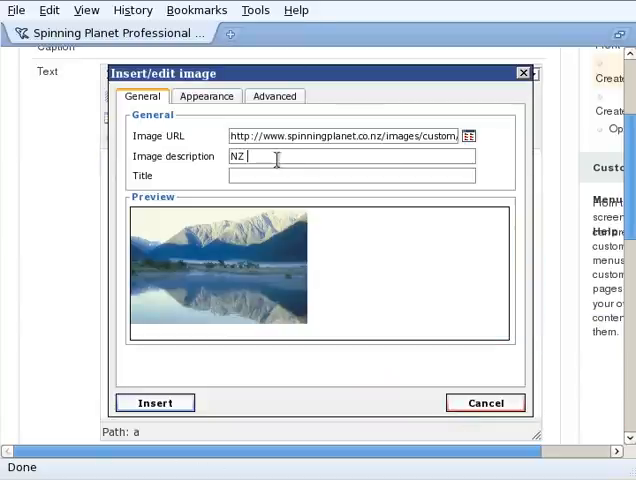
text(Lake)
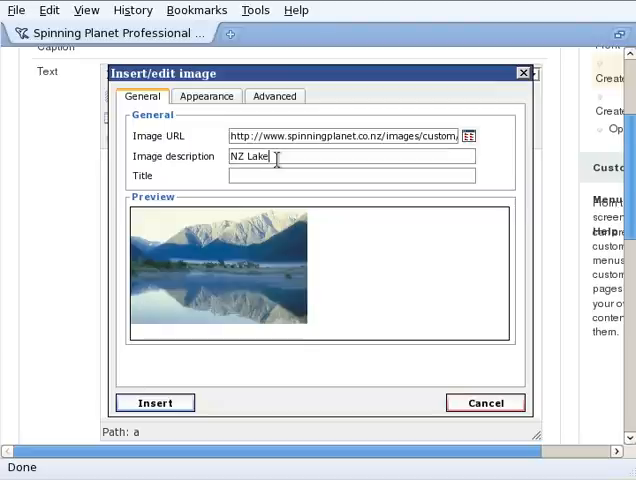
double_click(250, 156)
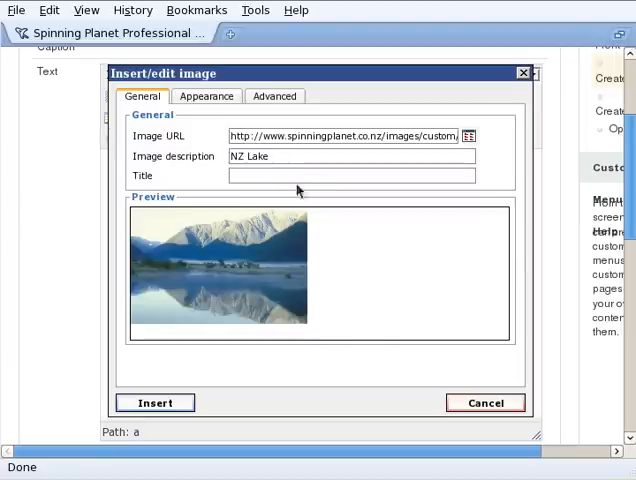
text(NZ Lake)
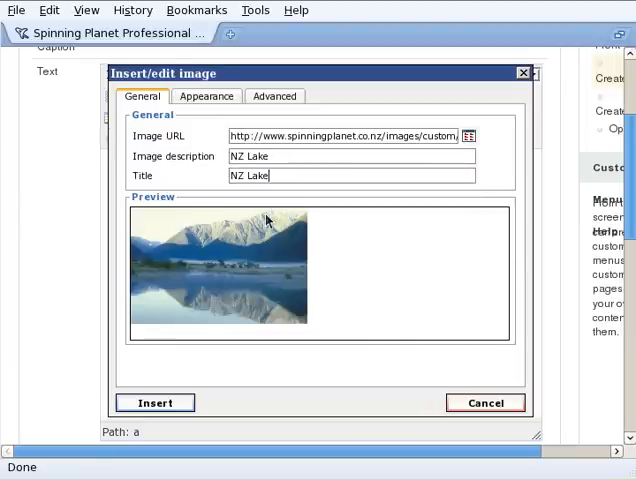
mouse_move(268, 204)
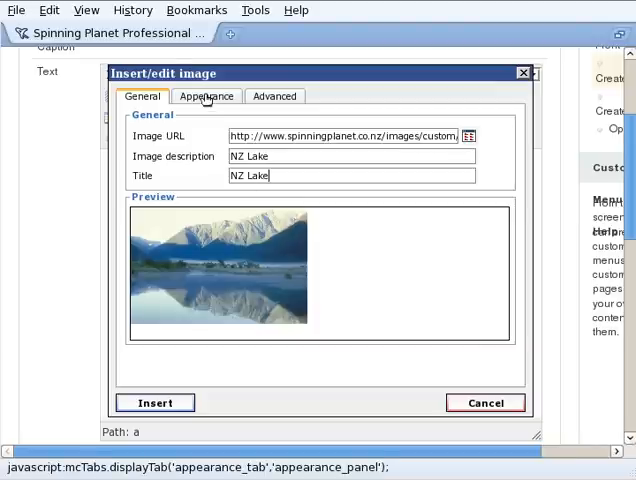
click(208, 96)
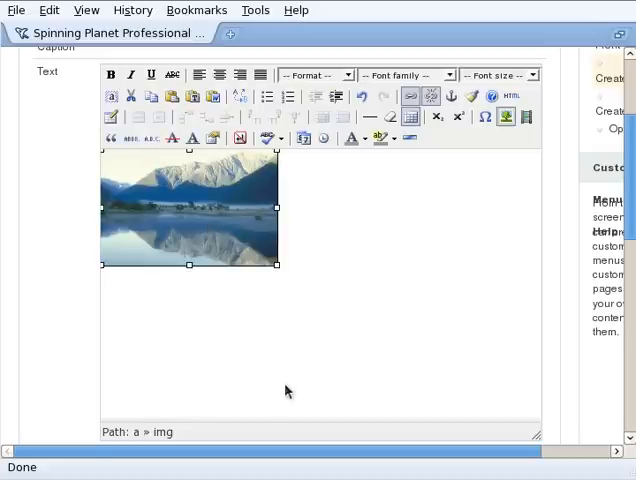
mouse_move(246, 344)
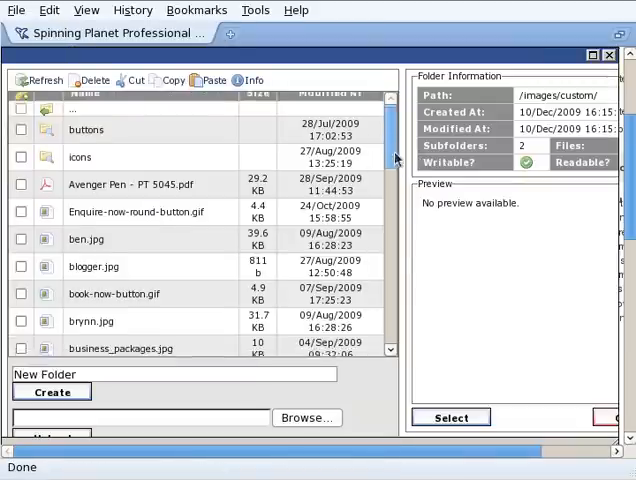
- Pick the full-size nz_photo.jpg from custom images as the thumbnail's link target
scroll(down, 3)
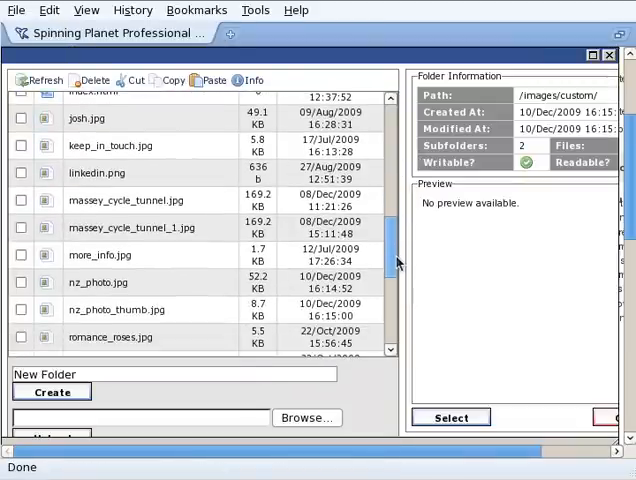
scroll(down, 3)
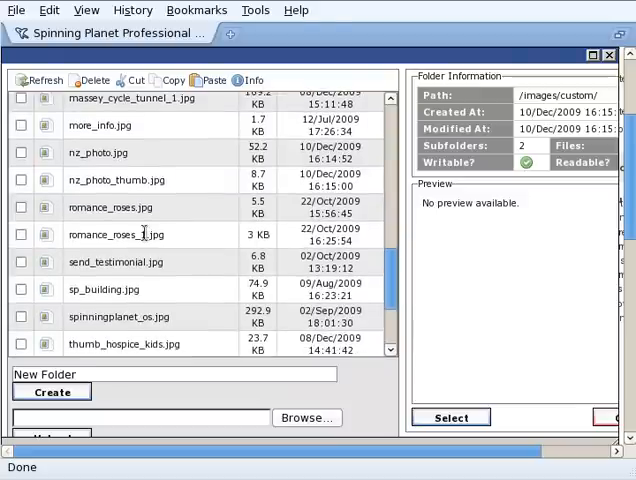
click(20, 152)
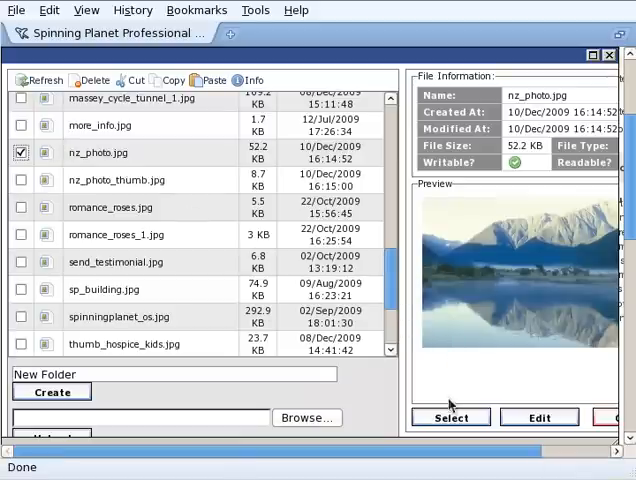
click(450, 416)
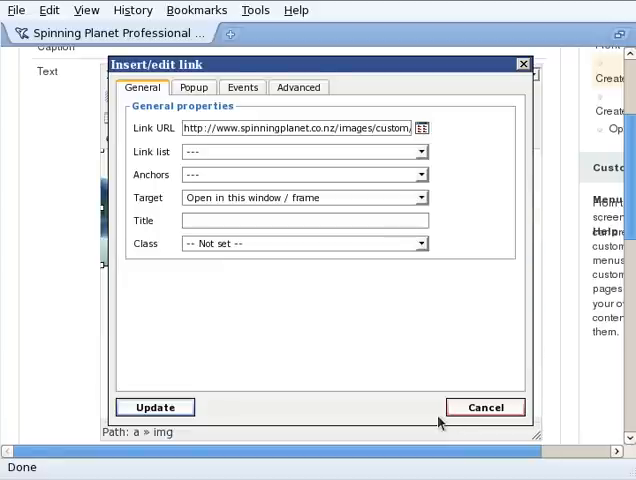
mouse_move(284, 164)
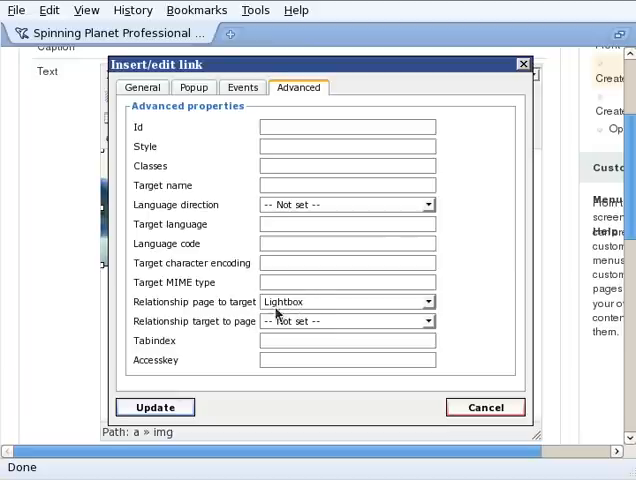
mouse_move(204, 290)
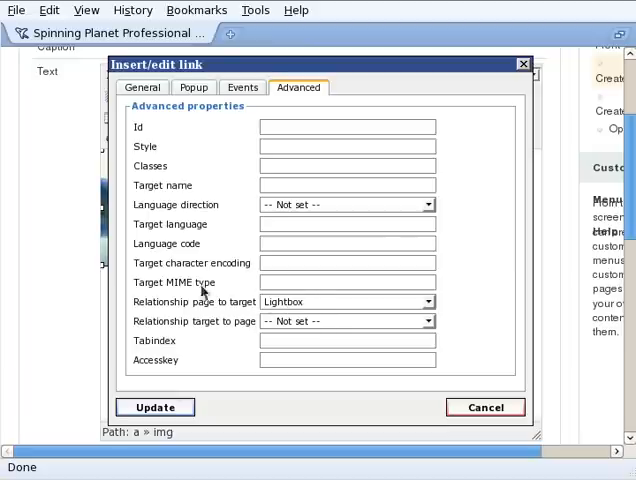
- Apply the Lightbox relationship to the thumbnail link
click(154, 408)
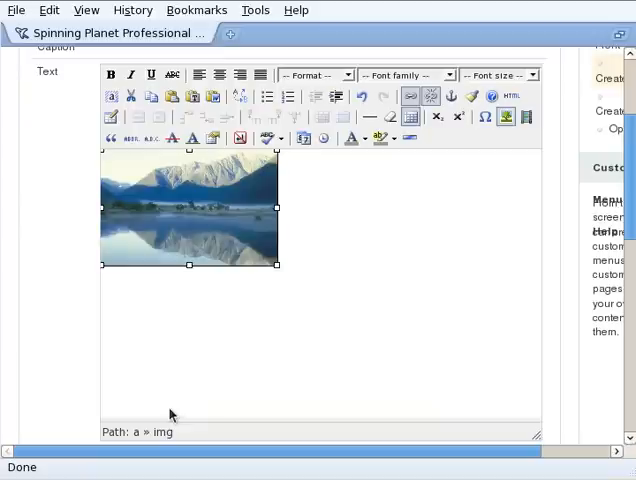
- Save the page and go to the published 'OnClick show larg image - Lighbox' page
scroll(down, 3)
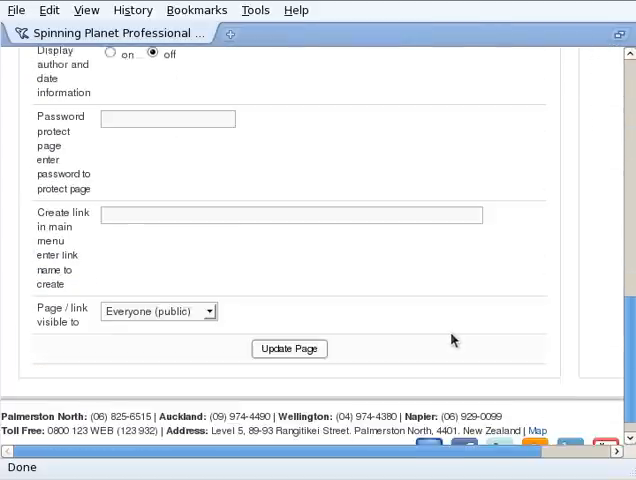
click(288, 348)
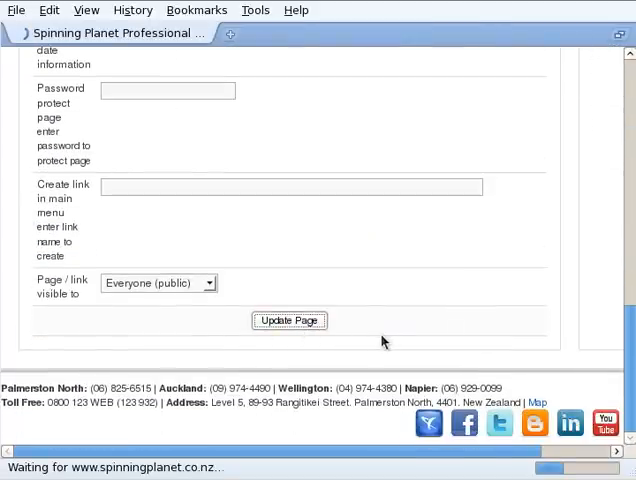
click(288, 320)
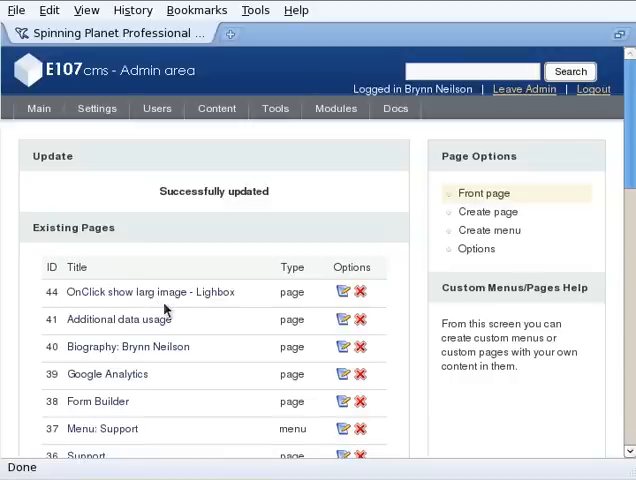
mouse_move(150, 292)
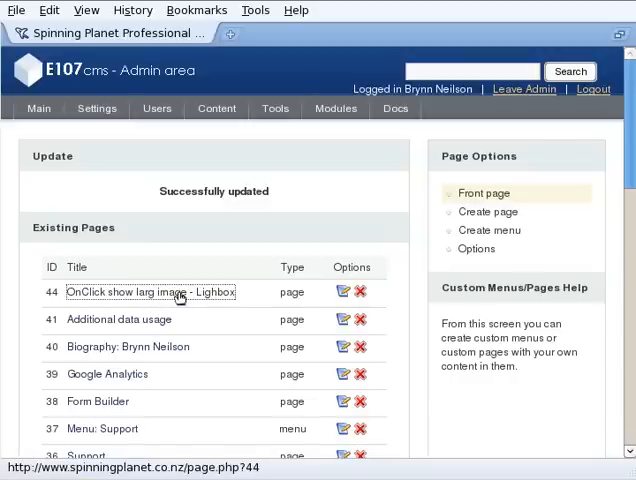
click(150, 292)
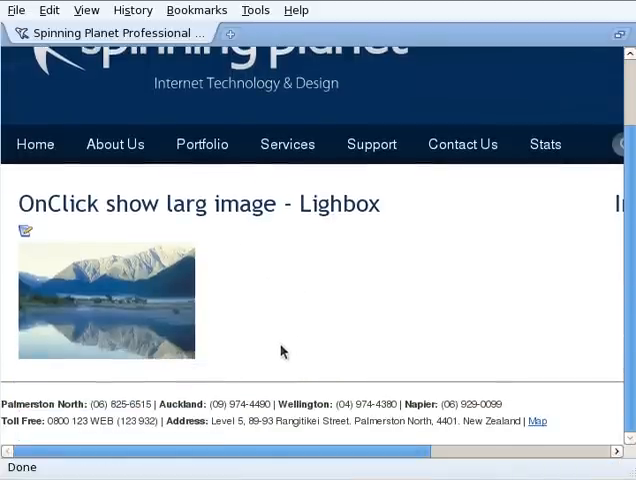
- Show the large lake photo in a Lightbox overlay from the live thumbnail
click(108, 298)
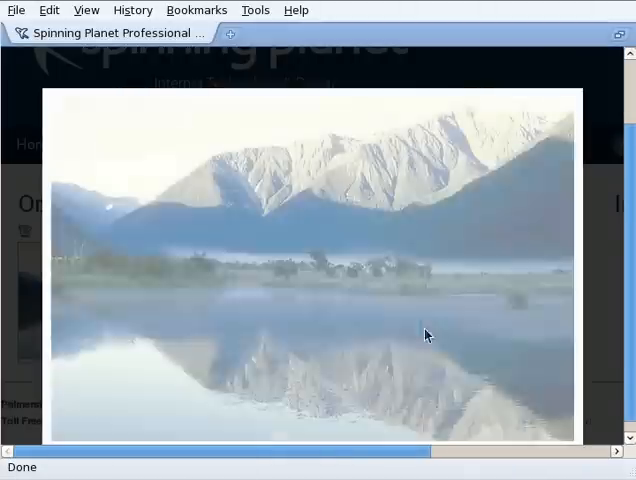